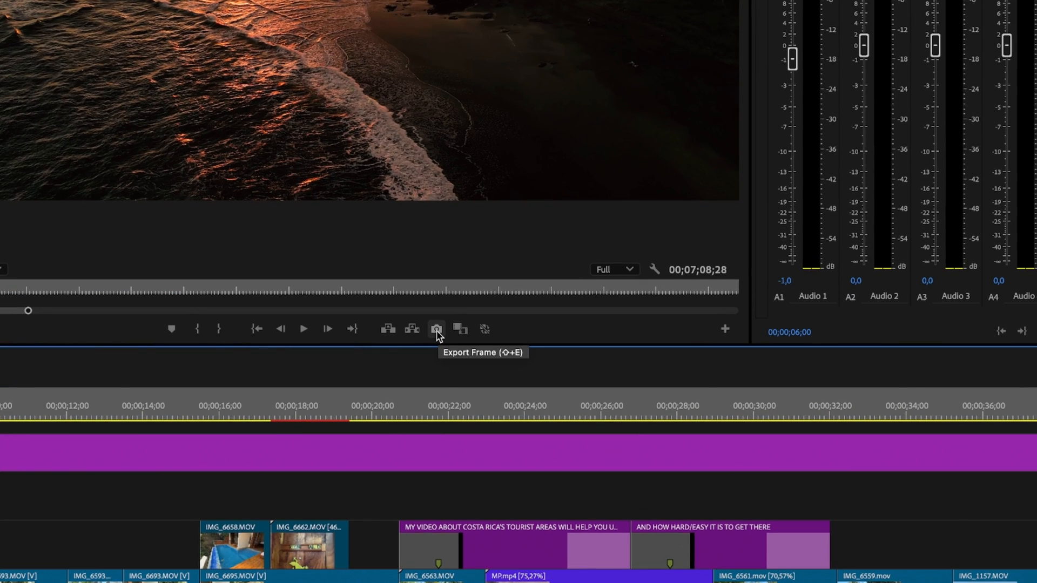
Step: Open Premiere Pro's Export Frame dialog to save the current frame as PNG on Desktop
click(436, 329)
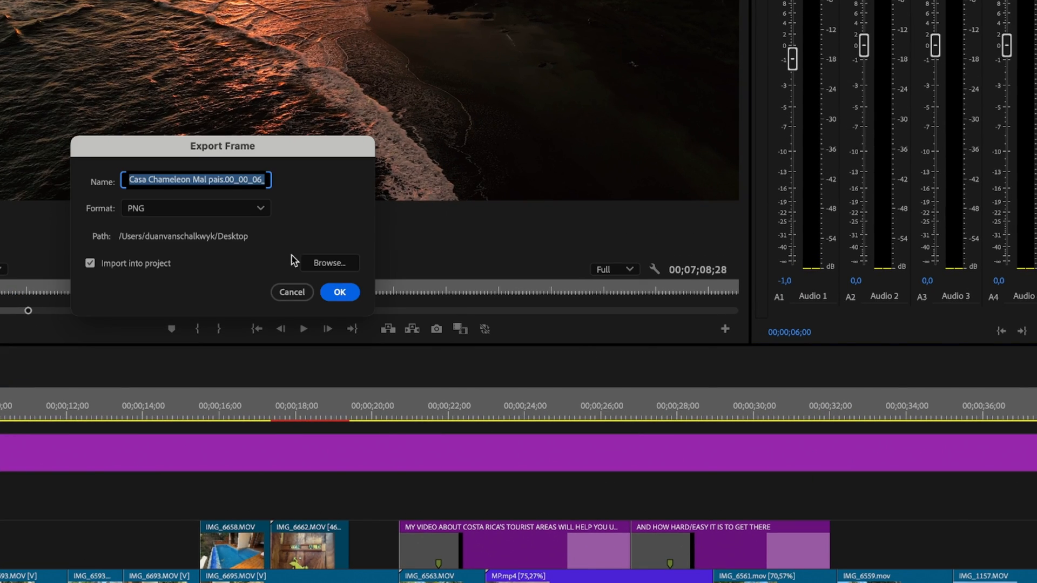
mouse_move(150, 274)
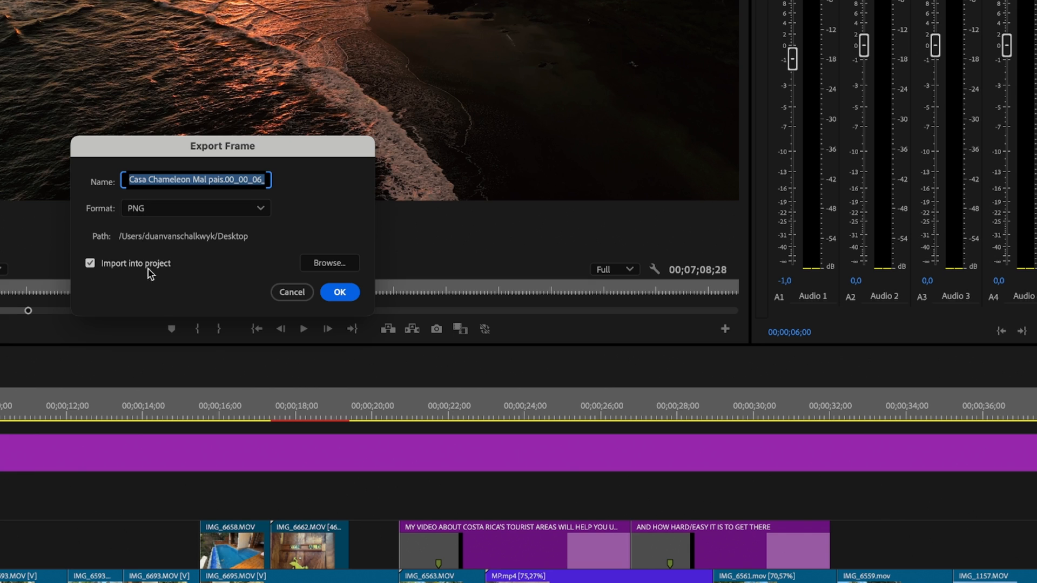
mouse_move(115, 244)
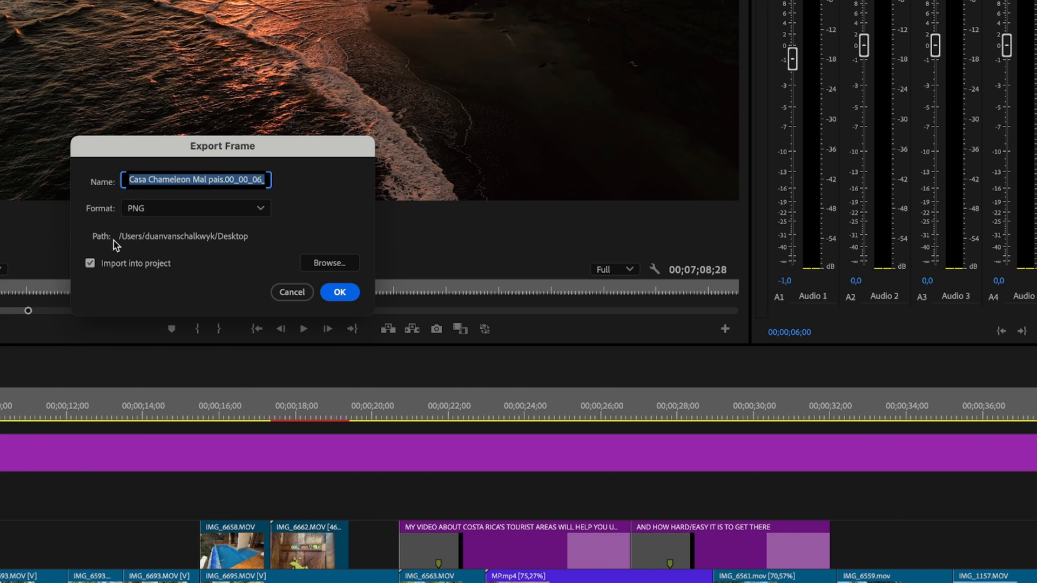
mouse_move(236, 239)
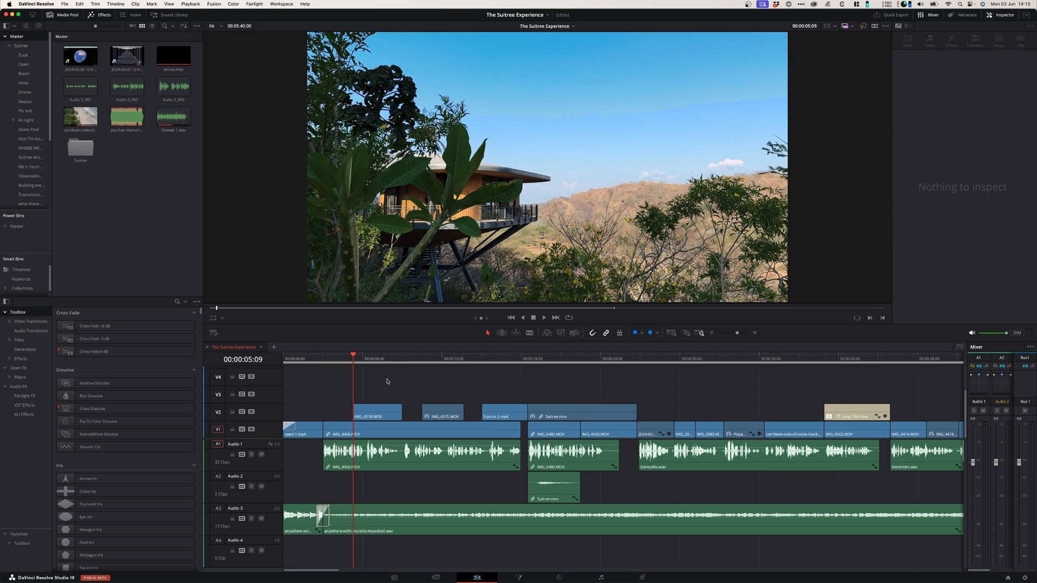
Step: Switch from the Edit page to DaVinci Resolve's Color page
click(587, 575)
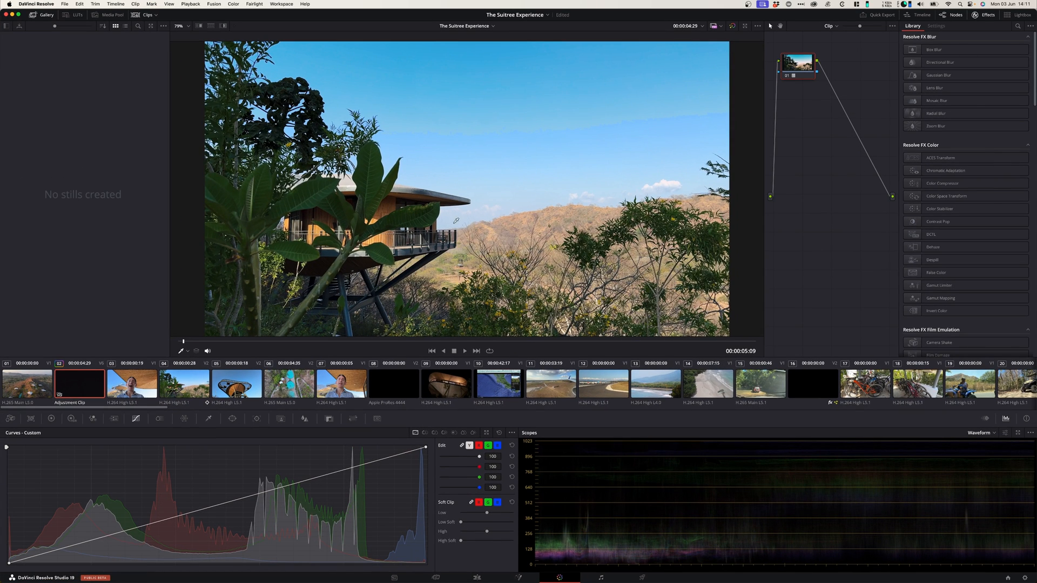
mouse_move(304, 338)
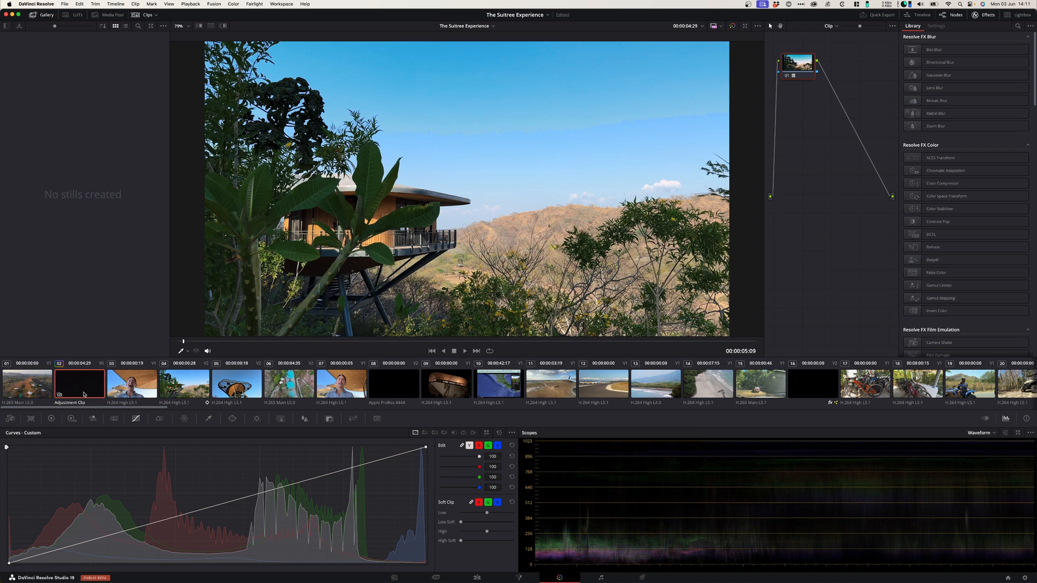
Step: Select the treehouse clip 04 and grab a still of its current frame
click(184, 384)
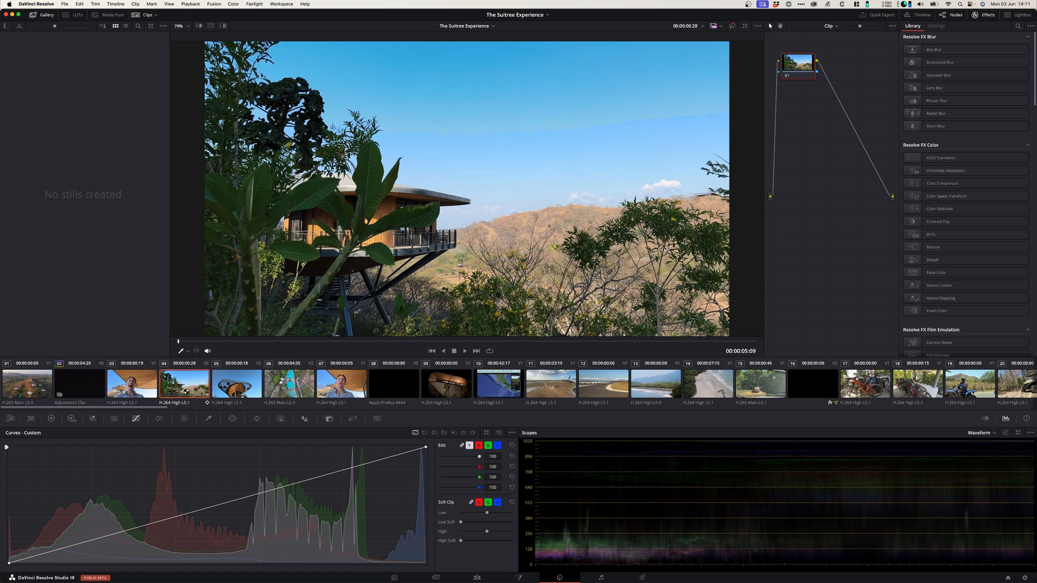
mouse_move(448, 180)
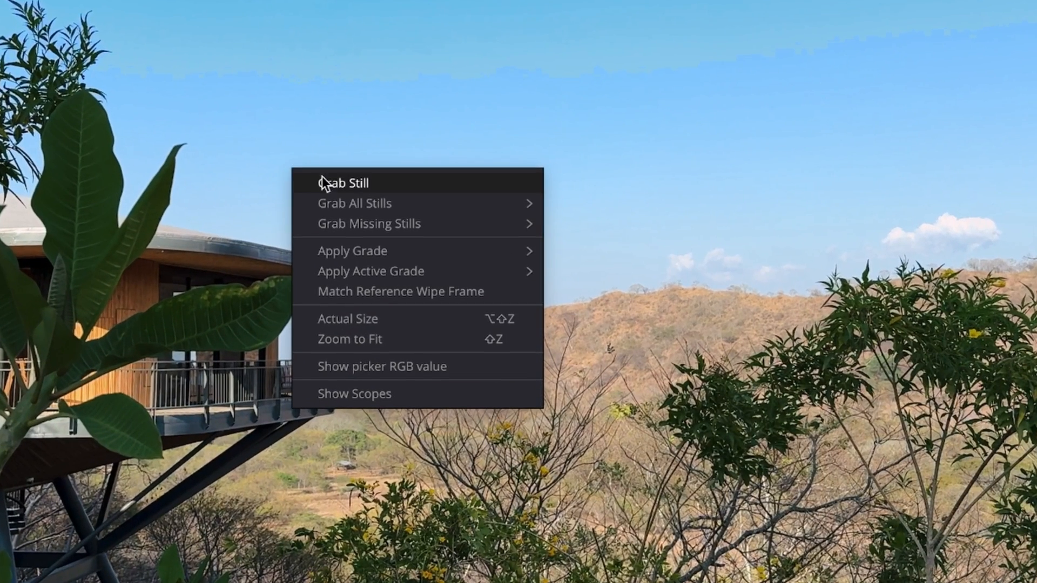
click(344, 184)
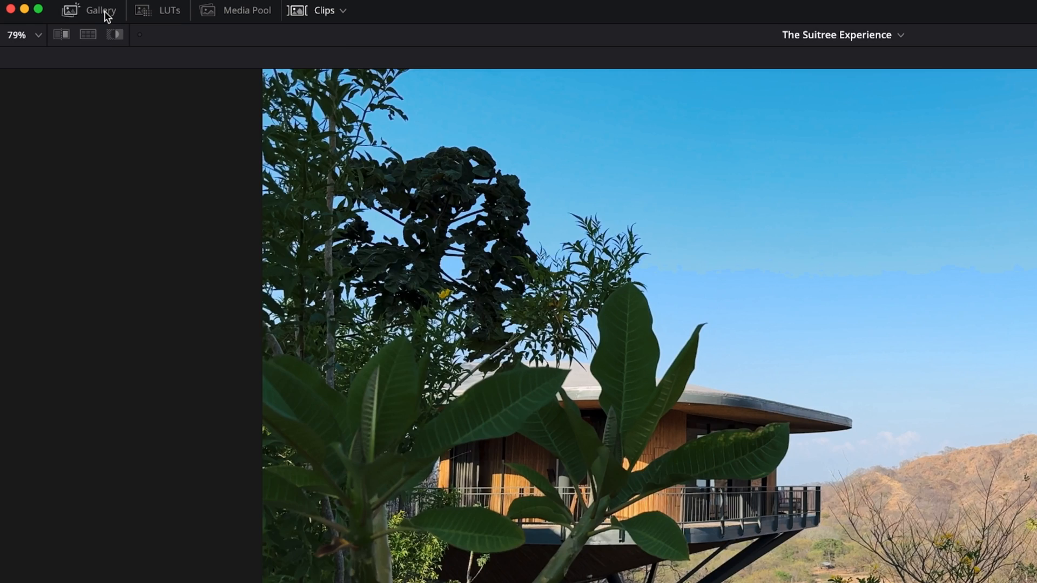
Step: Export still 2.1.1 from the Gallery as a PNG to Downloads
click(100, 10)
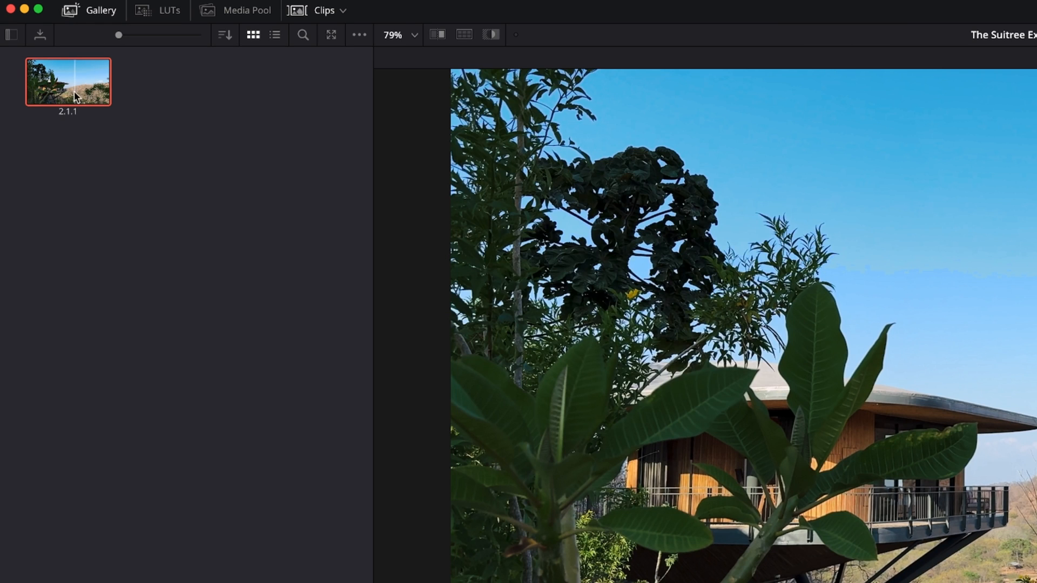
right_click(68, 81)
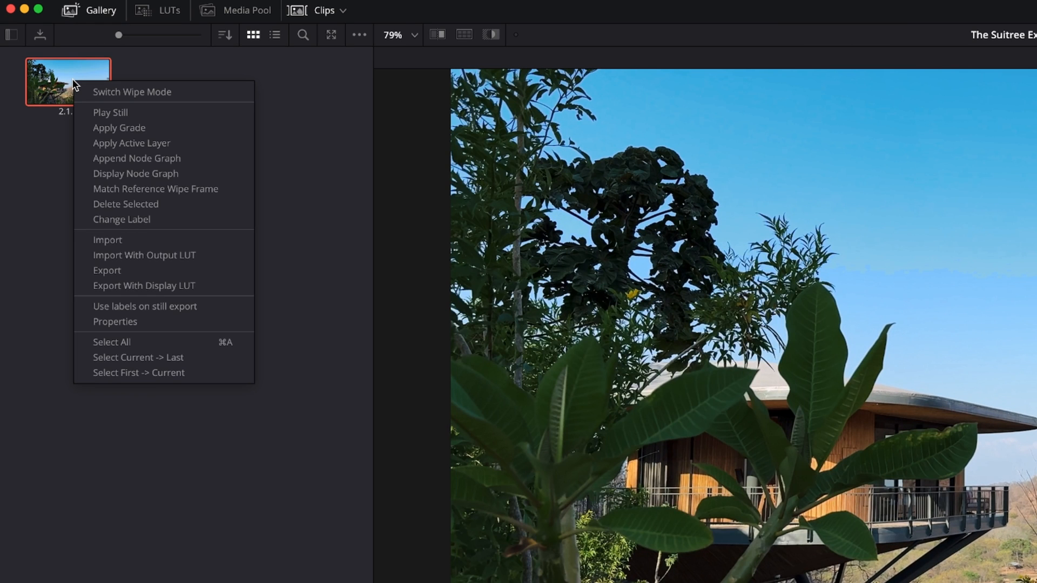
mouse_move(104, 161)
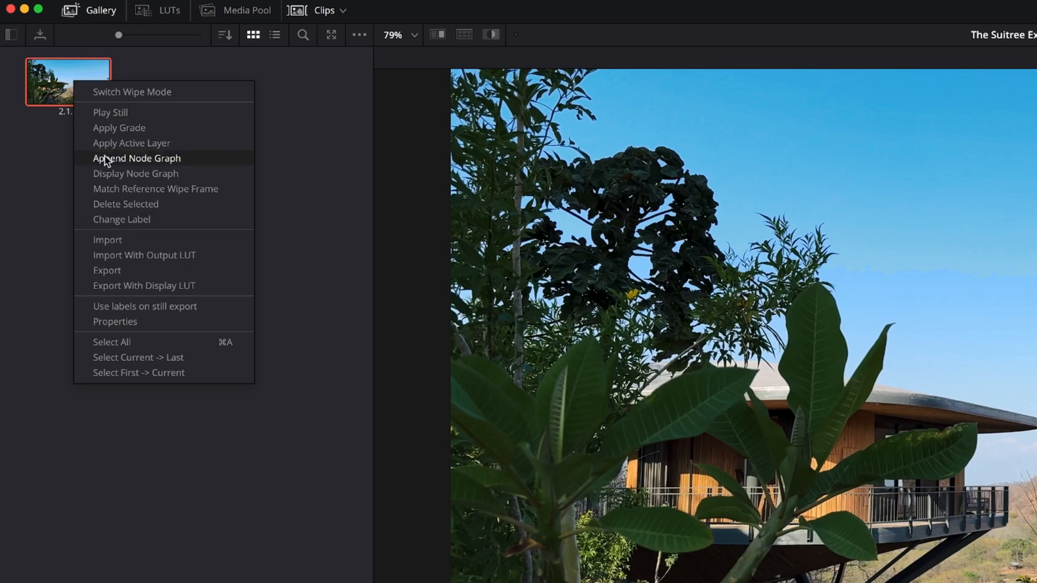
click(107, 270)
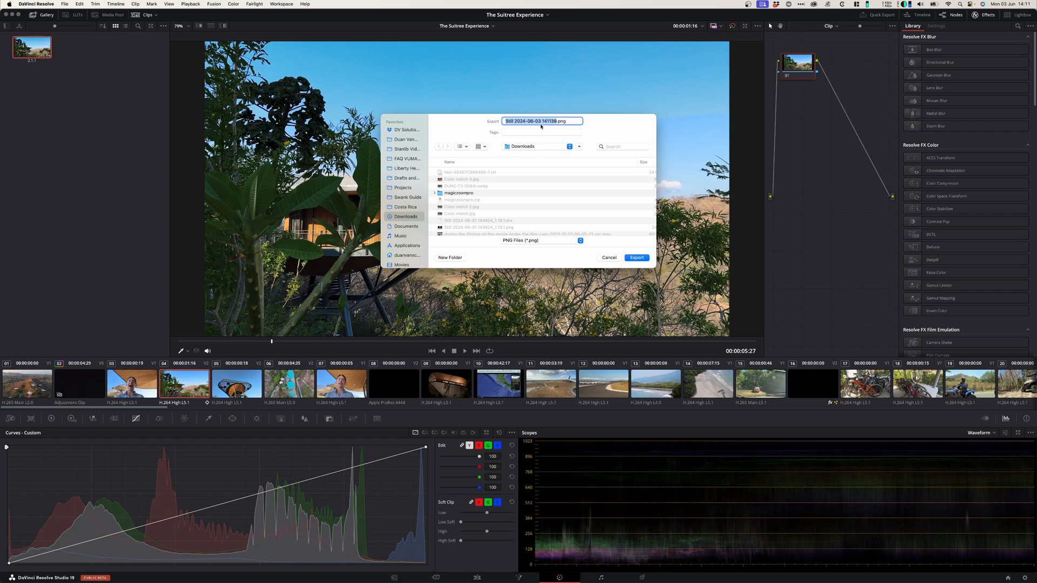